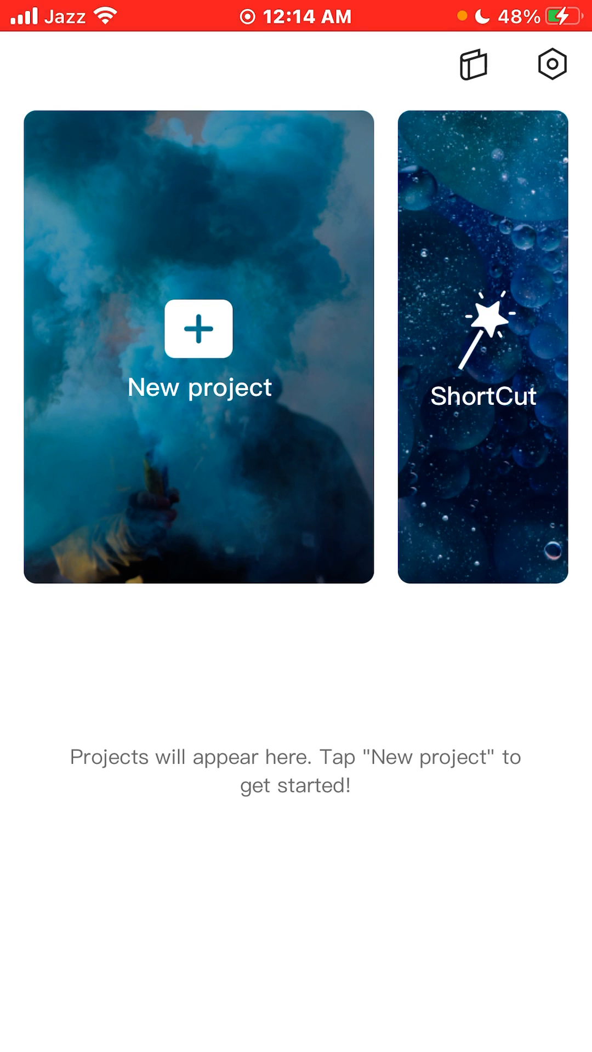
- Create a new project containing the 01:20 TRAIL game clip from Recents
left_click(198, 348)
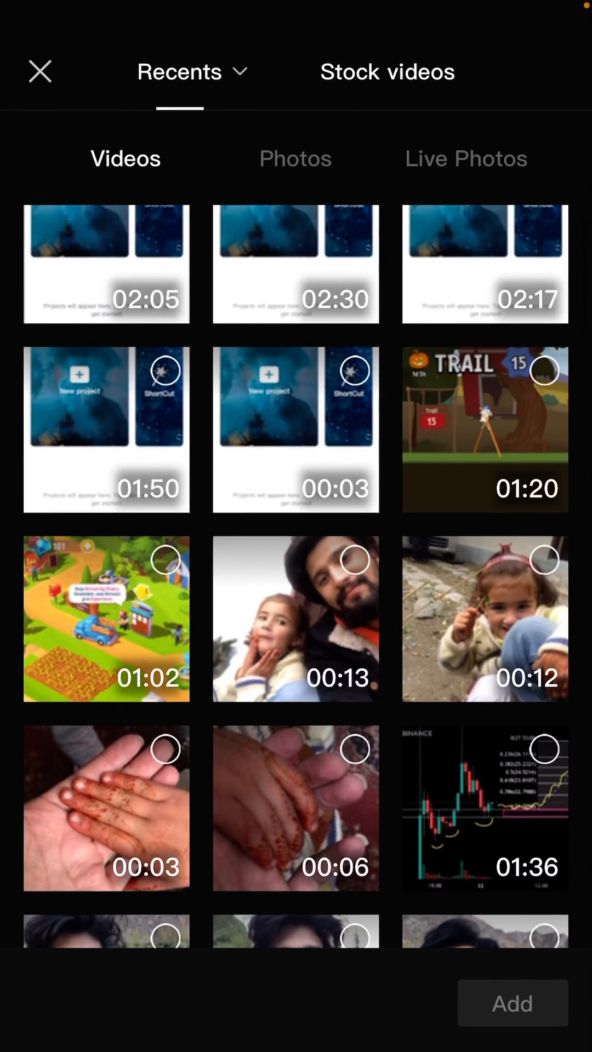
left_click(485, 430)
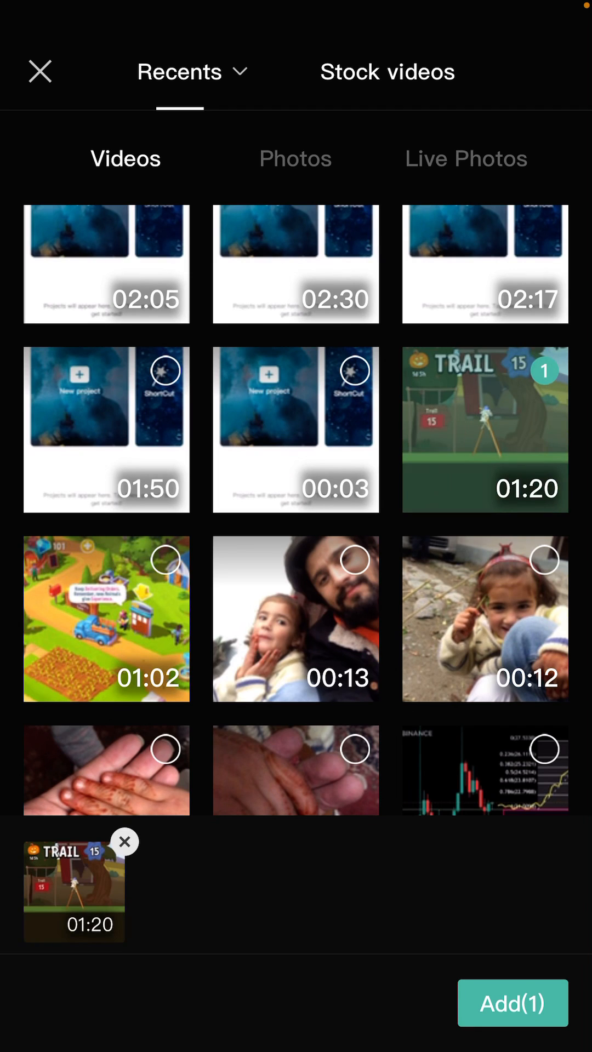
left_click(512, 1003)
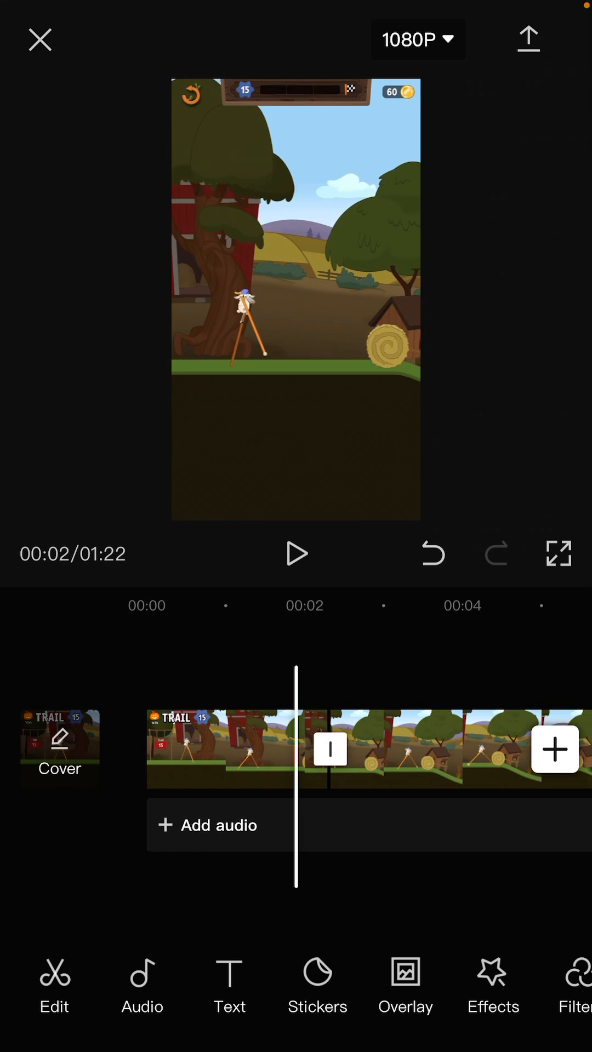
- Split the Trail clip again near 00:06, leaving it in three segments
left_click(228, 749)
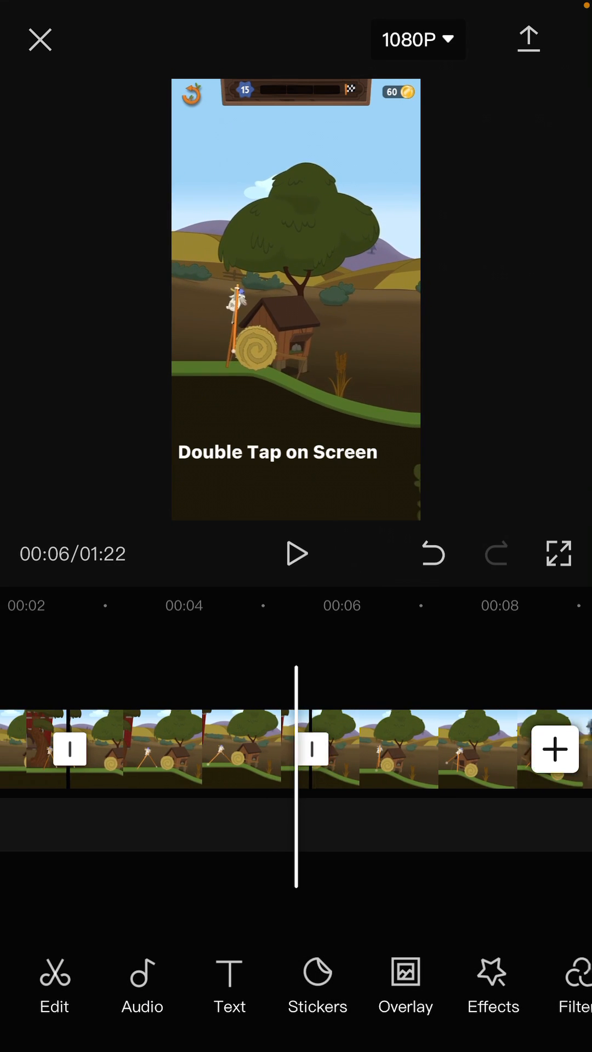
scroll("left", 3)
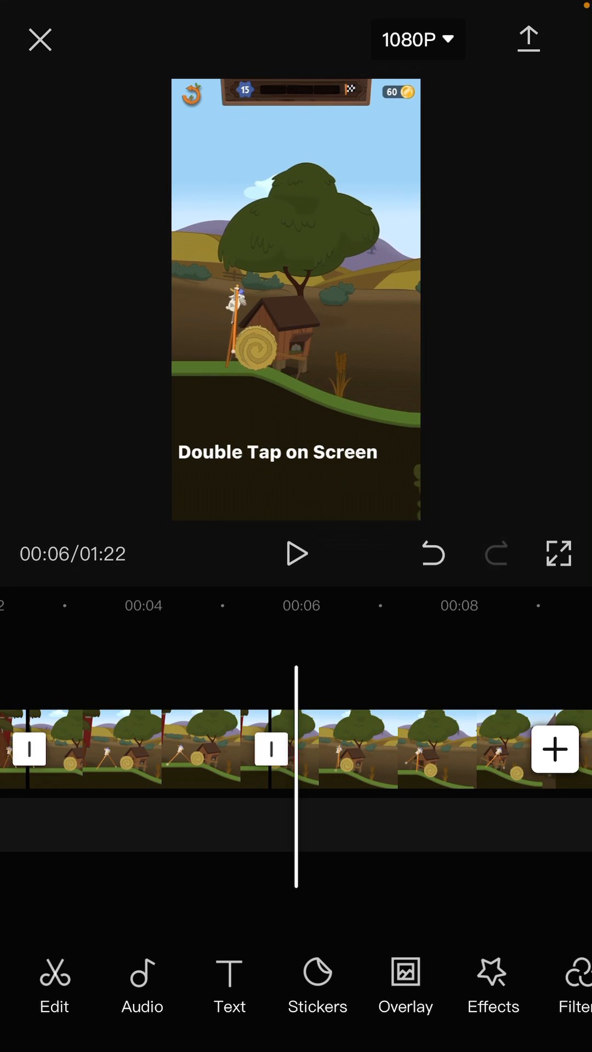